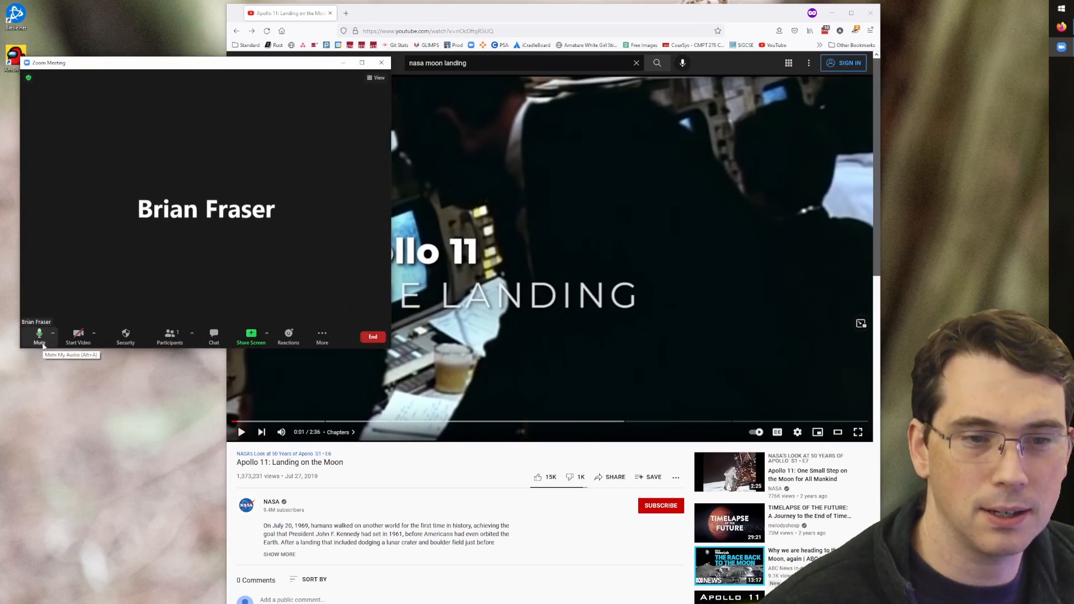
{"action": "mouse_move", "coordinate": [123, 276]}
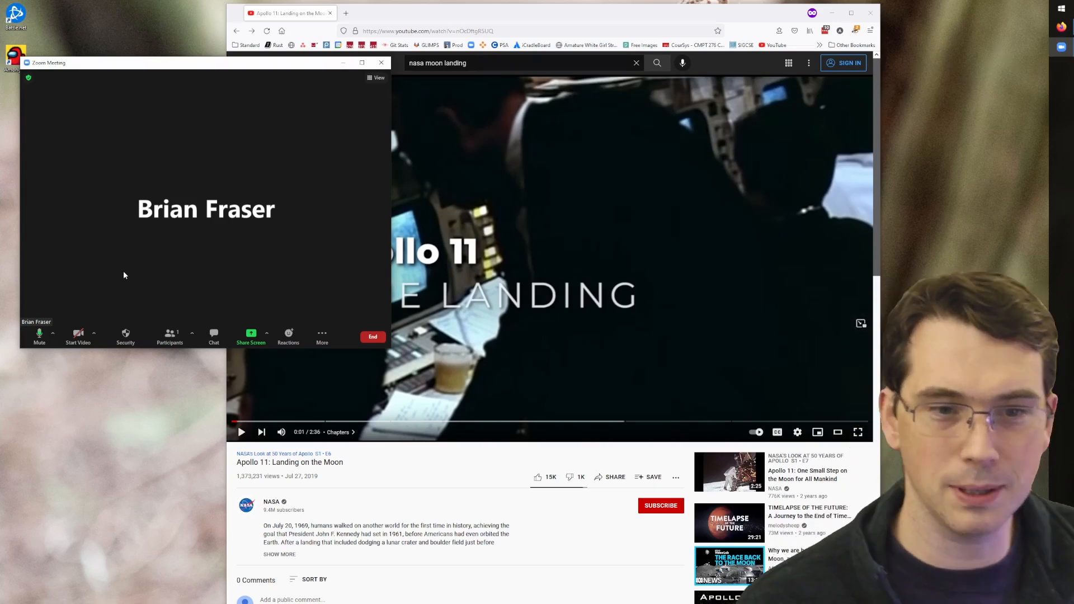
{"action": "mouse_move", "coordinate": [387, 349]}
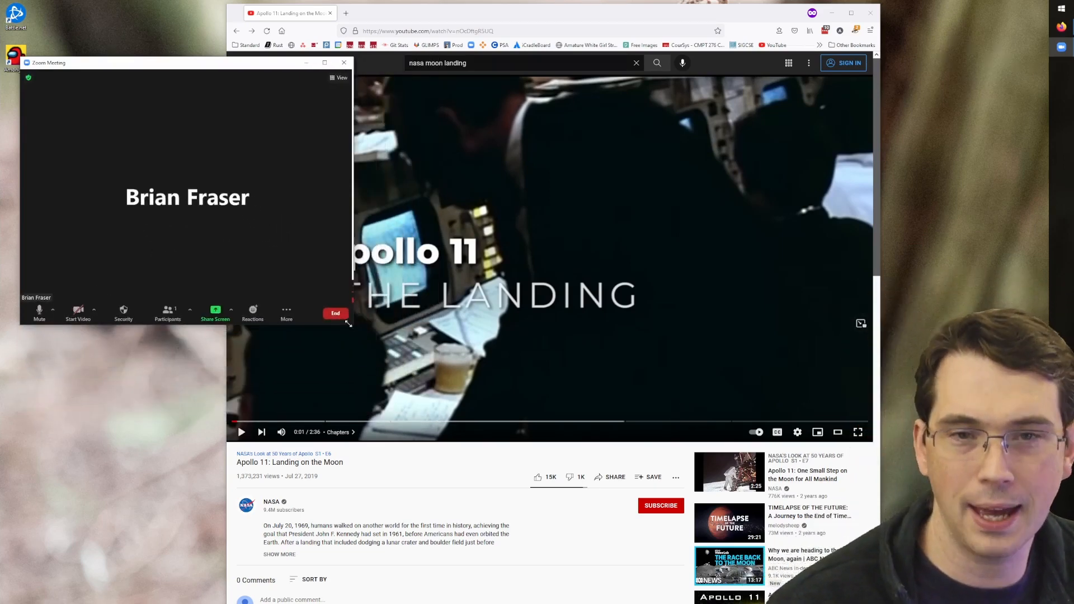
Shrink the Zoom Meeting window and move it to the top-left corner of the screen.
{"action": "left_click_drag", "start_coordinate": [184, 63], "coordinate": [168, 30]}
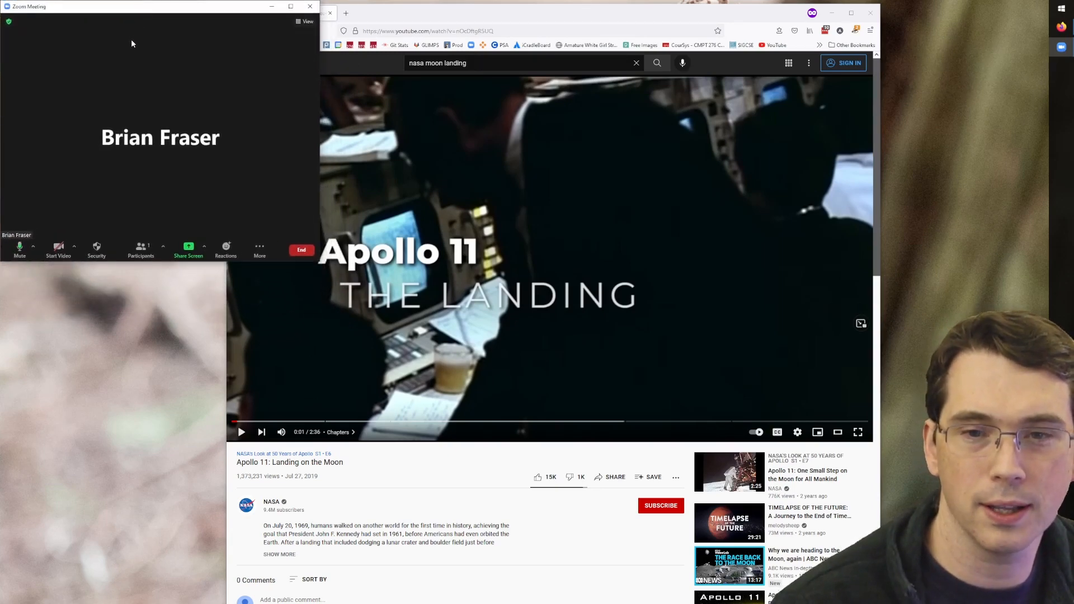
{"action": "mouse_move", "coordinate": [187, 112]}
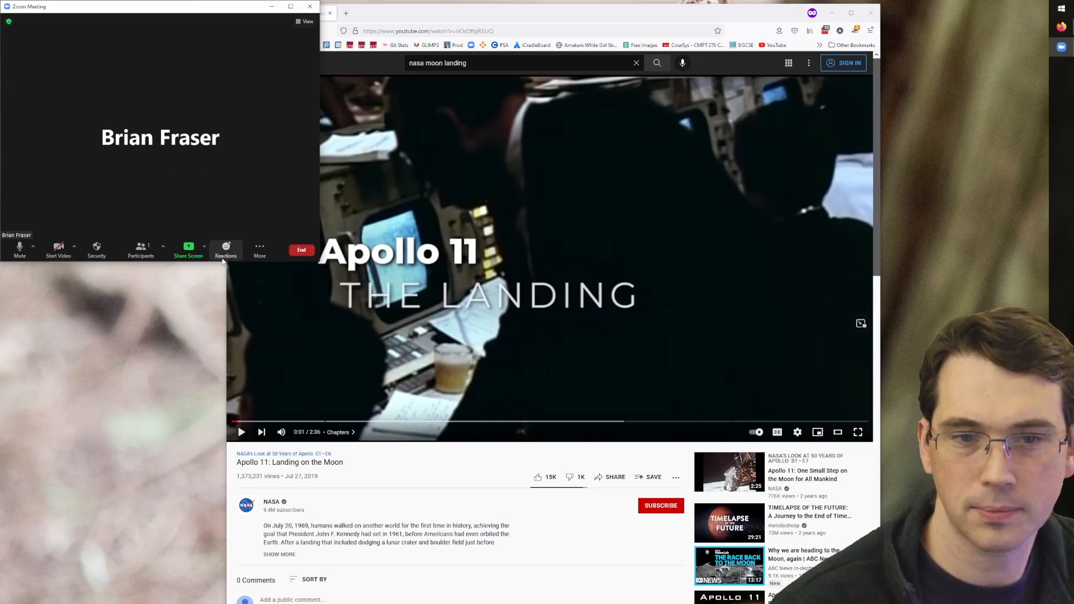
Record the meeting on this computer via More, confirming the 'Record this session?' prompt.
{"action": "left_click", "coordinate": [258, 250]}
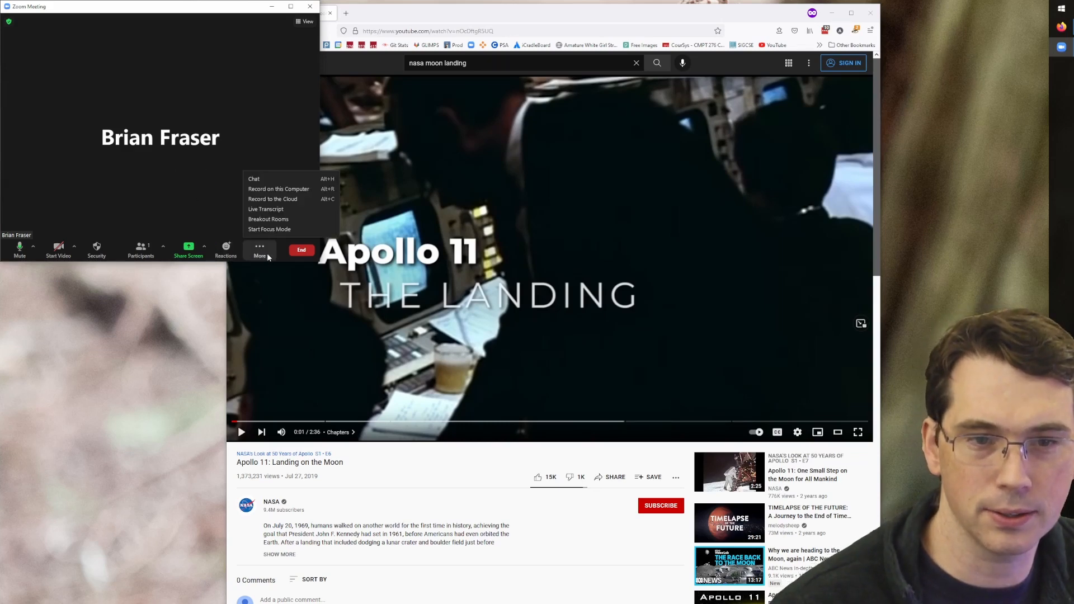
{"action": "mouse_move", "coordinate": [279, 189]}
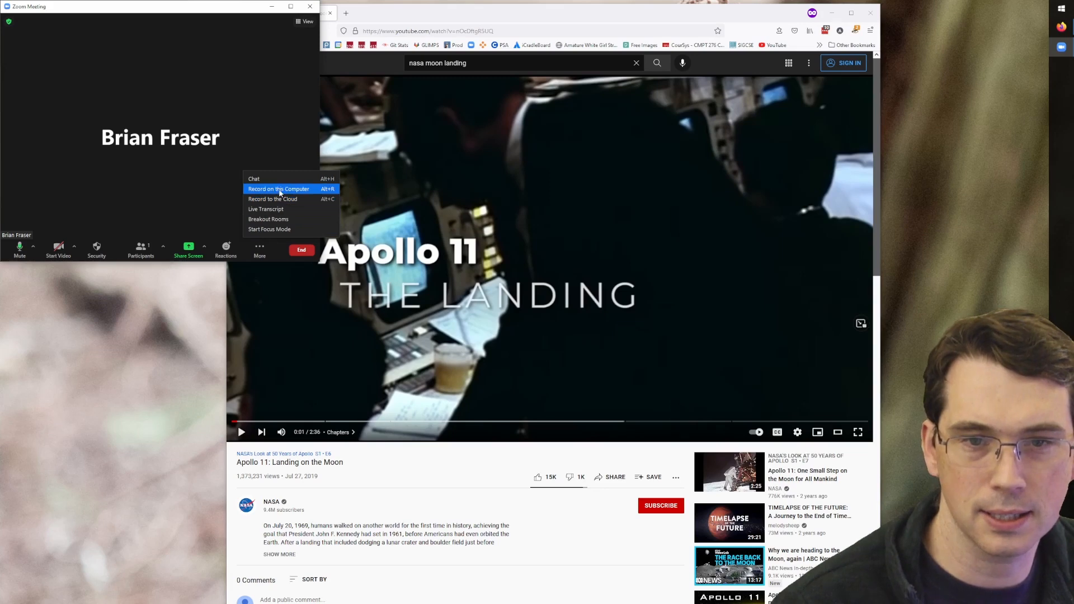
{"action": "left_click", "coordinate": [279, 188]}
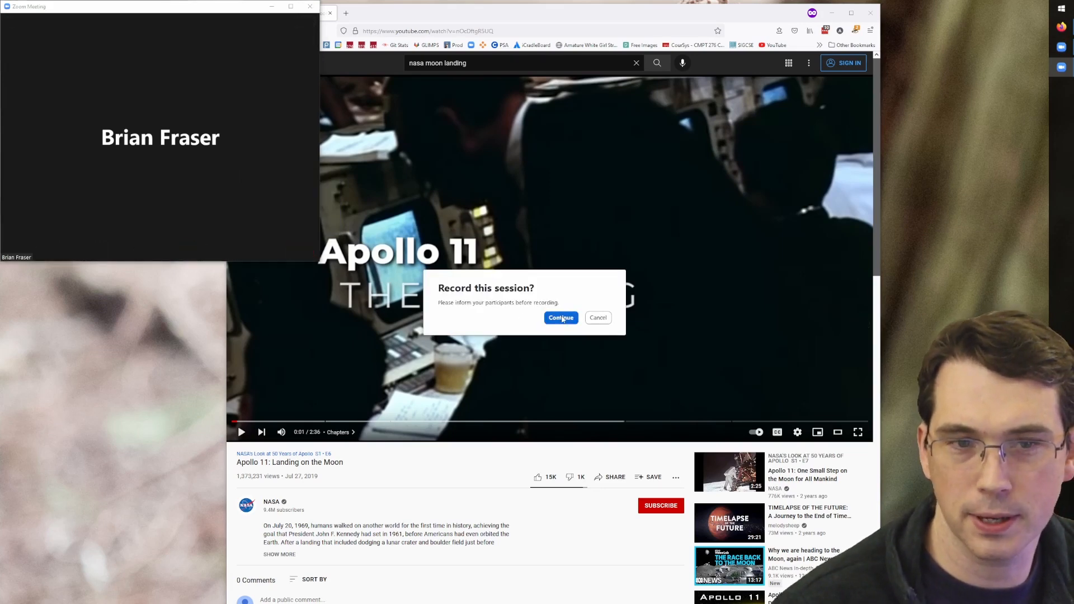
{"action": "left_click", "coordinate": [559, 316]}
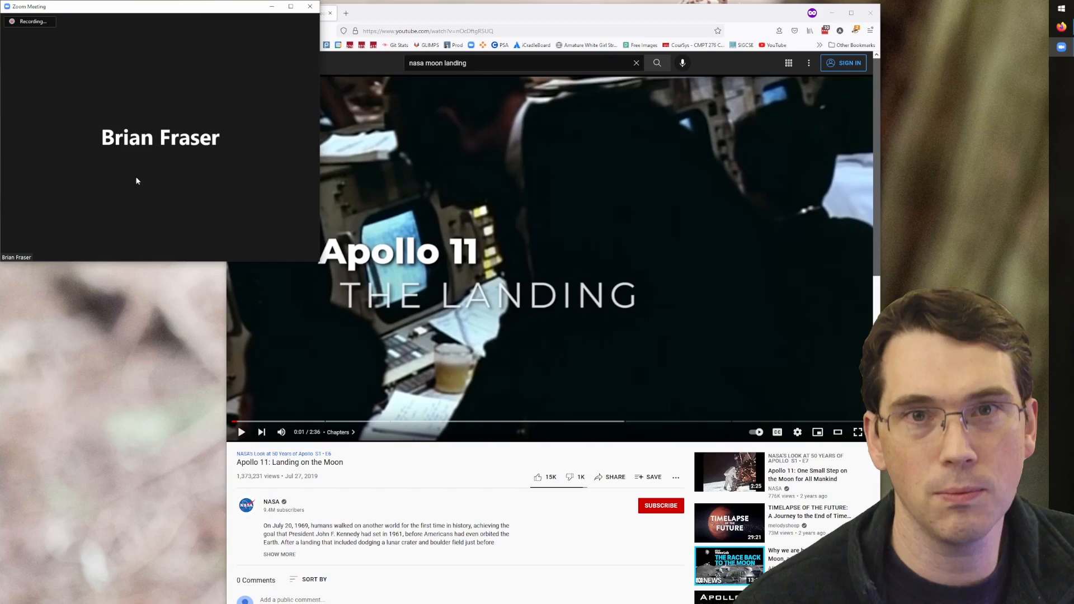
{"action": "mouse_move", "coordinate": [210, 187]}
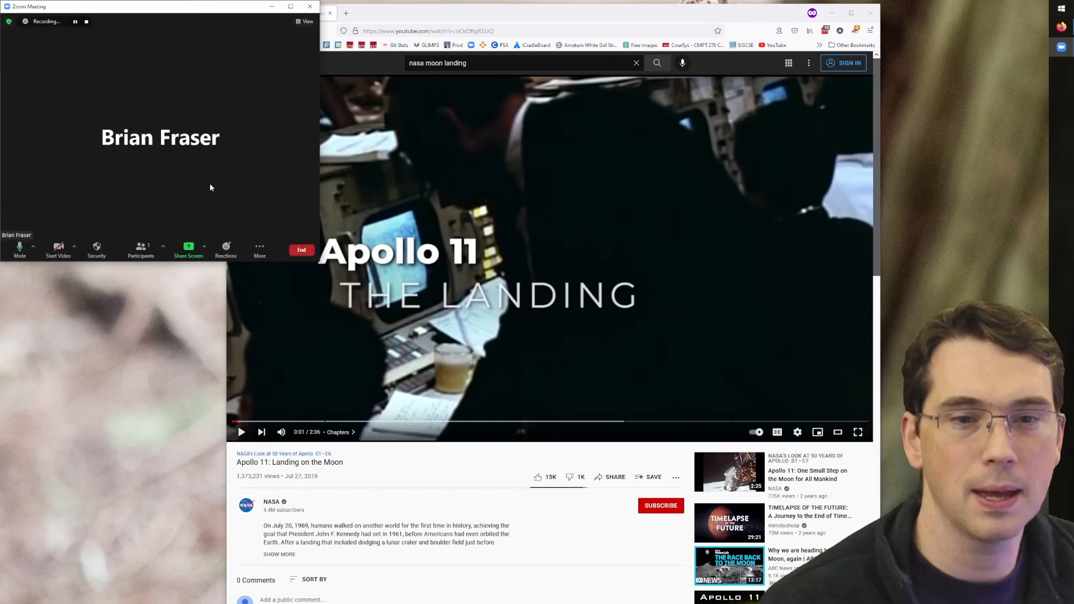
{"action": "mouse_move", "coordinate": [386, 106]}
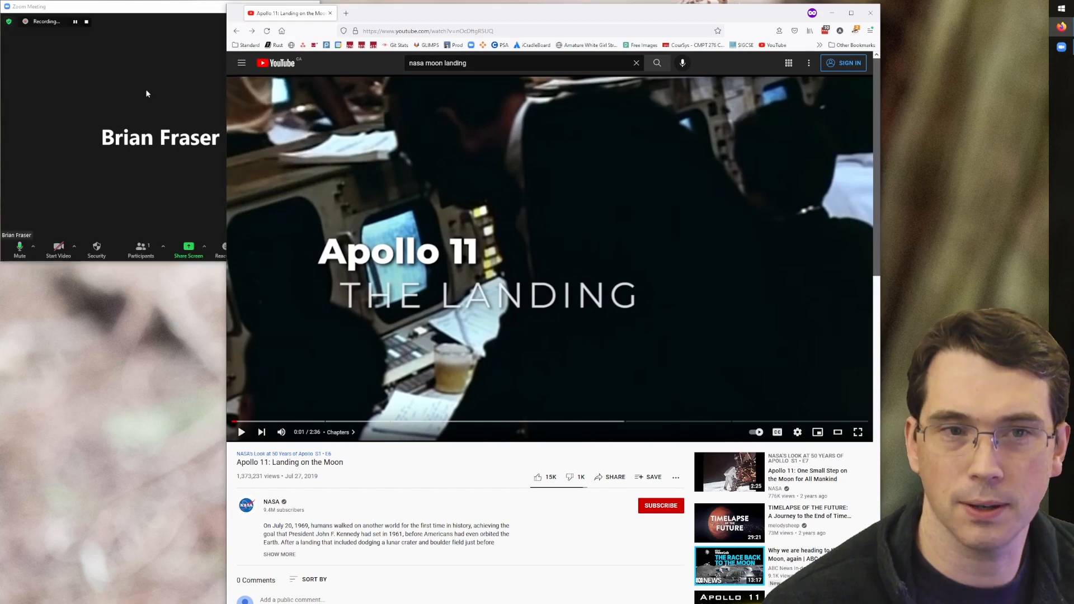
Share Screen 3 with Share sound and Optimize for video clip enabled.
{"action": "left_click", "coordinate": [204, 247]}
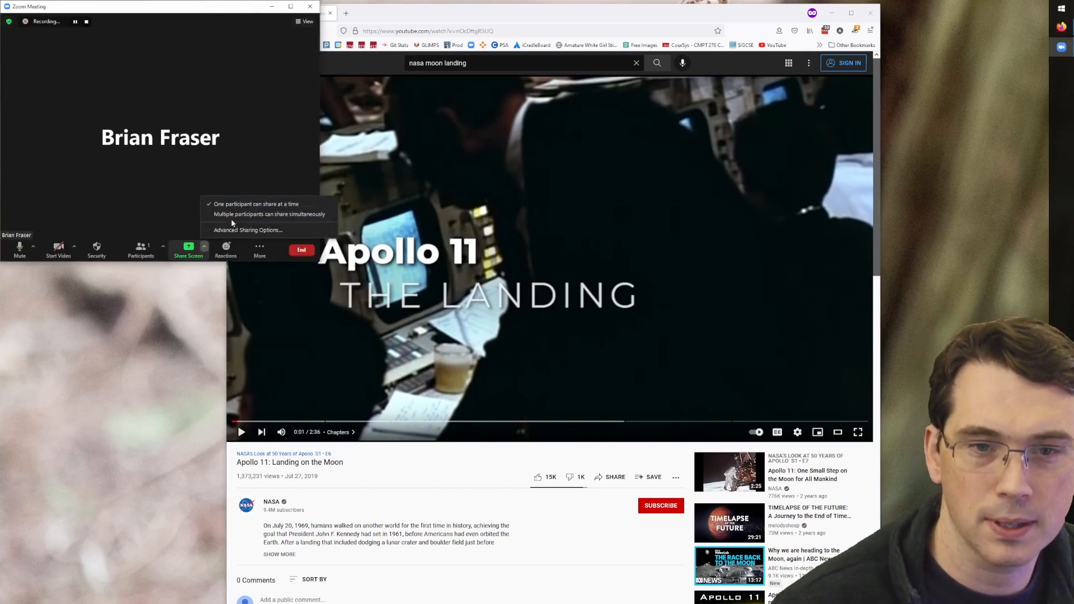
{"action": "left_click", "coordinate": [188, 249]}
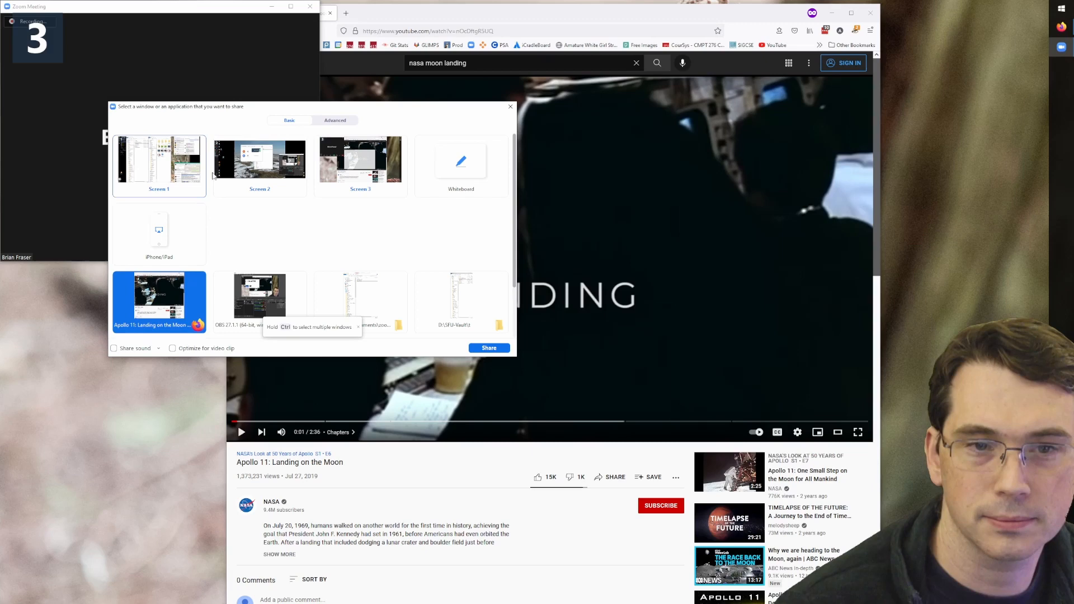
{"action": "left_click", "coordinate": [360, 162]}
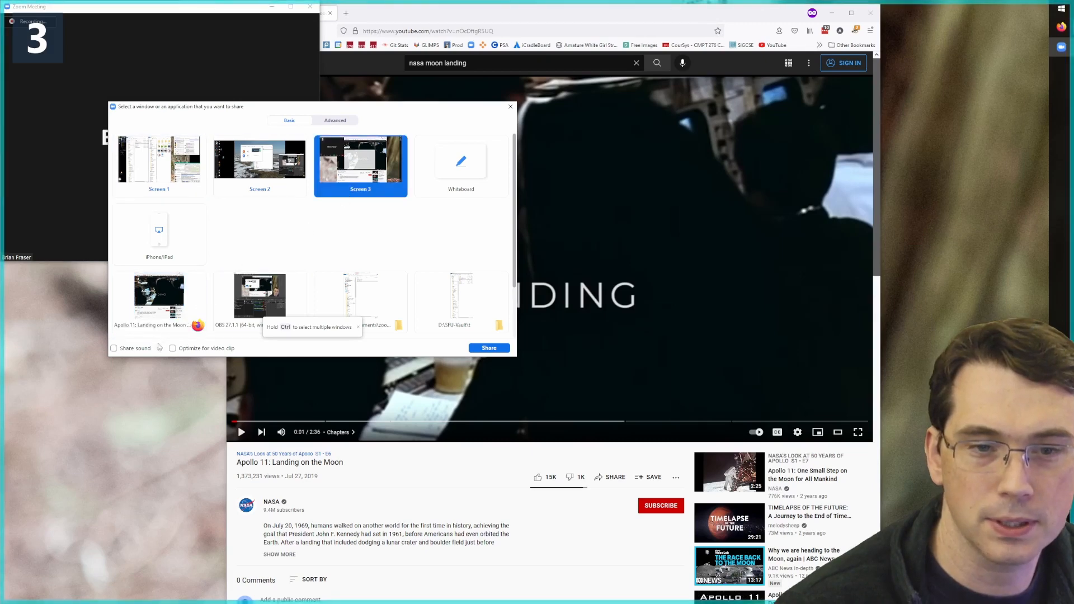
{"action": "left_click", "coordinate": [114, 348]}
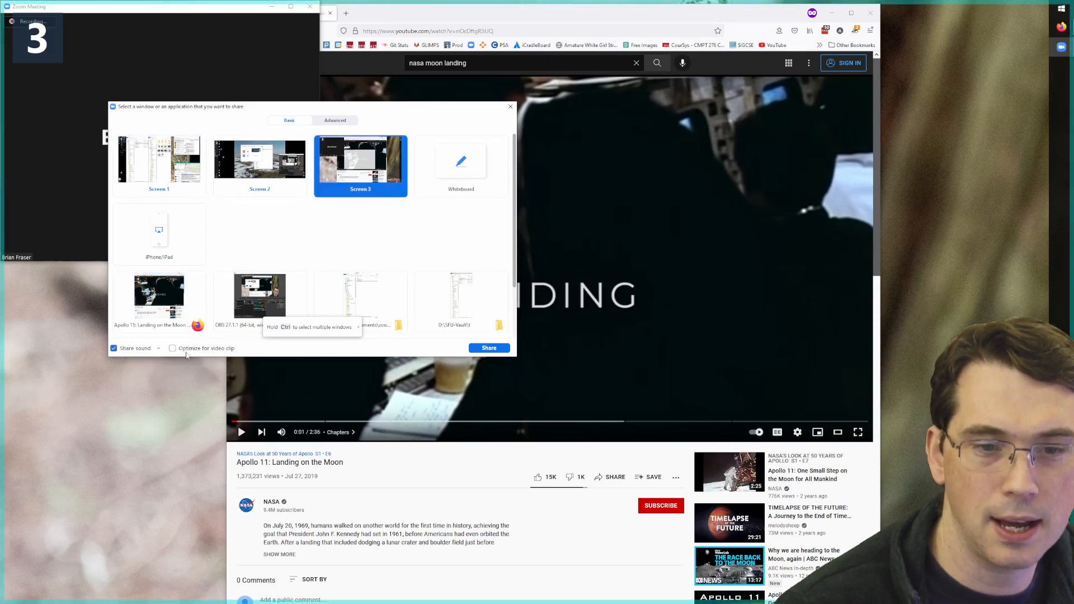
{"action": "left_click", "coordinate": [172, 348]}
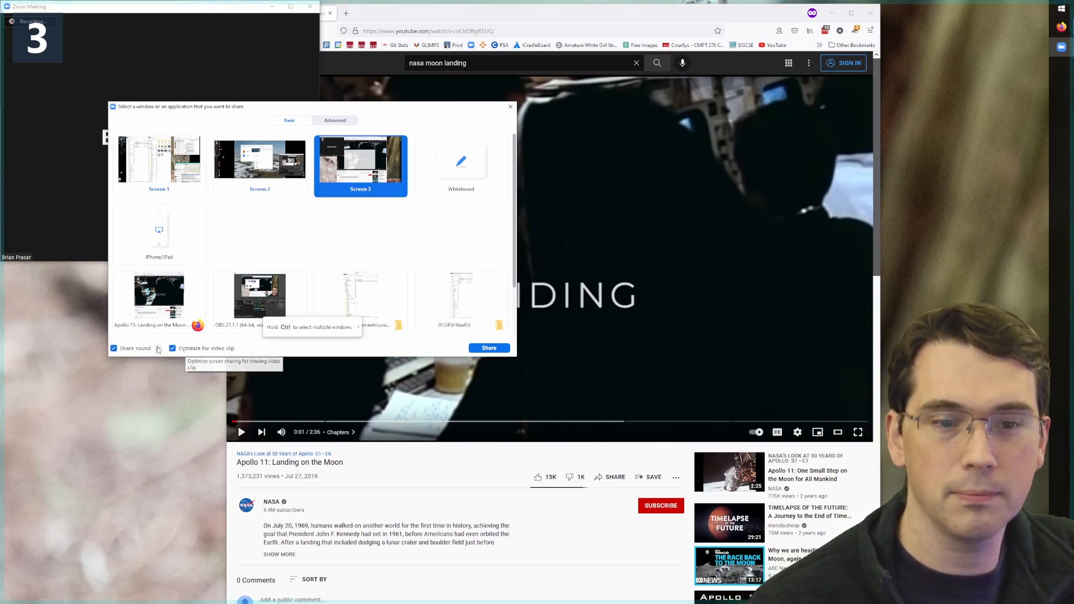
{"action": "mouse_move", "coordinate": [132, 351]}
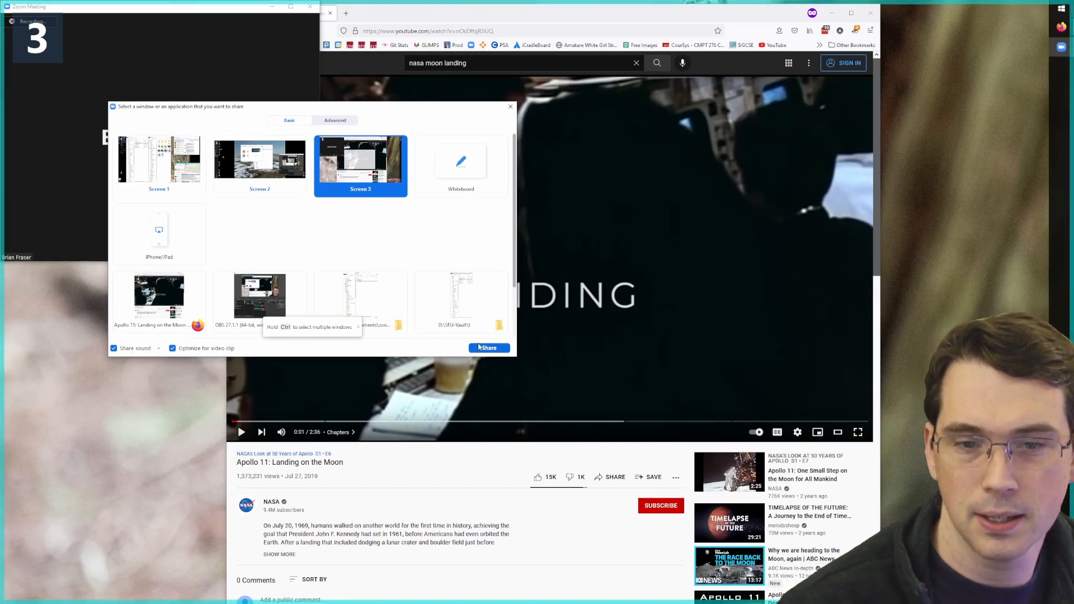
{"action": "left_click", "coordinate": [489, 347]}
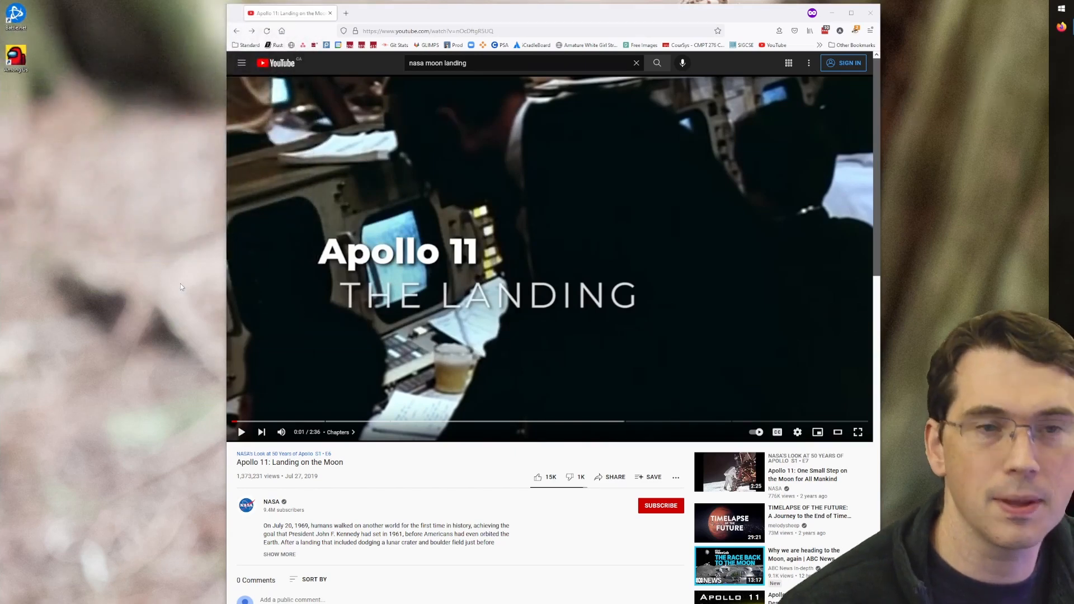
{"action": "mouse_move", "coordinate": [587, 163]}
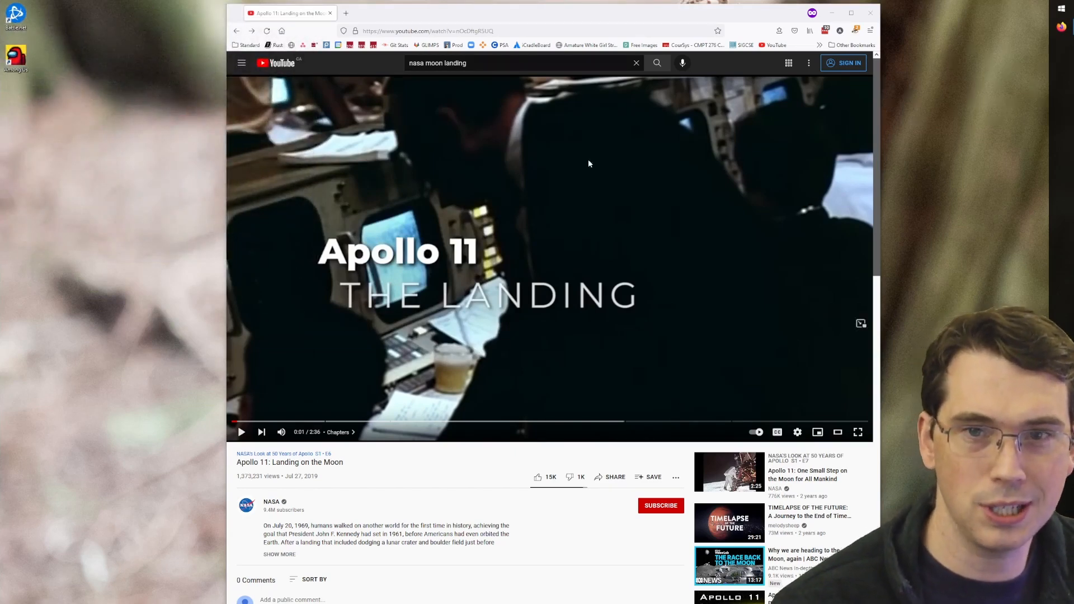
{"action": "mouse_move", "coordinate": [729, 377]}
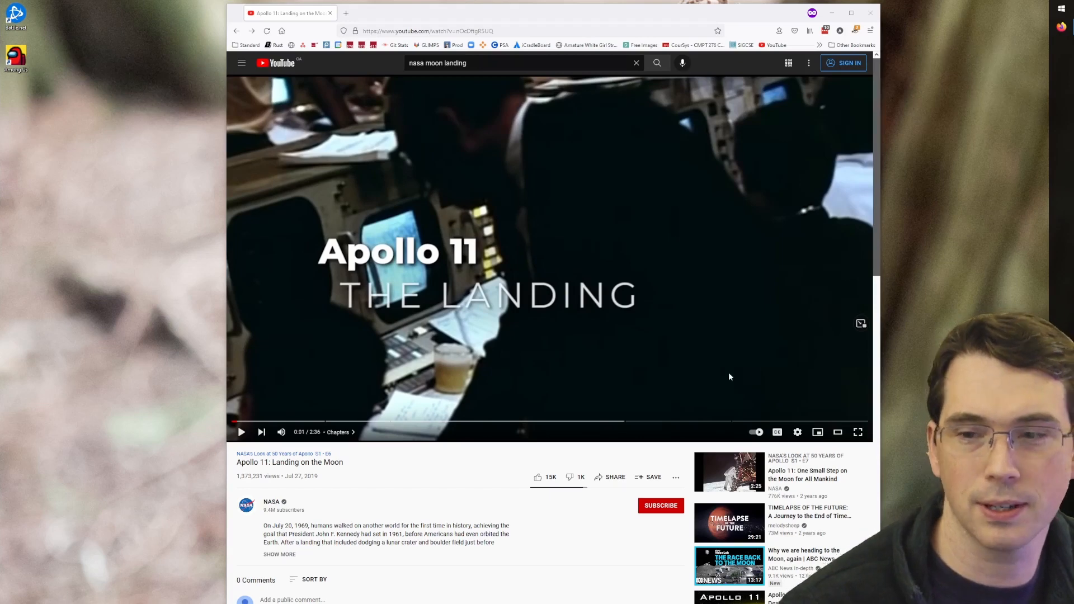
Play the Apollo 11 video full screen, pausing and resuming, then leave full screen at its end.
{"action": "left_click", "coordinate": [857, 432]}
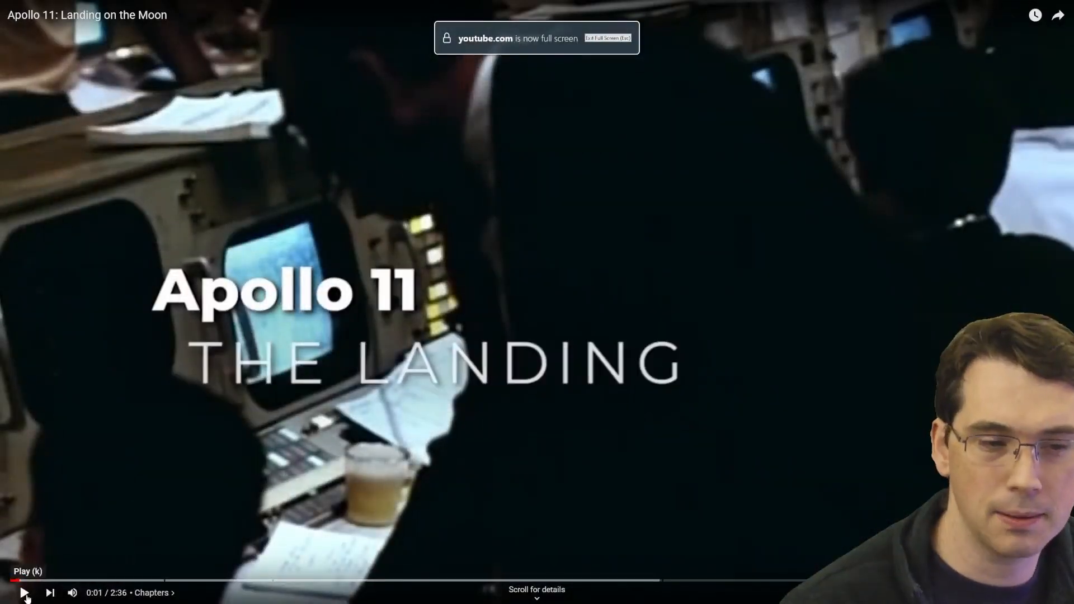
{"action": "left_click", "coordinate": [23, 593]}
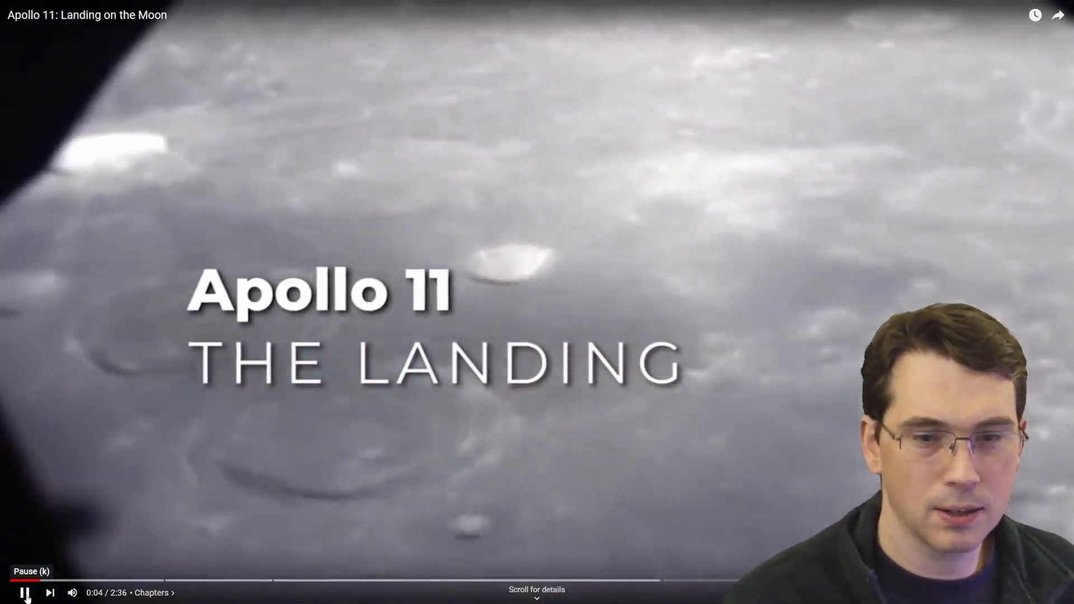
{"action": "left_click", "coordinate": [25, 593]}
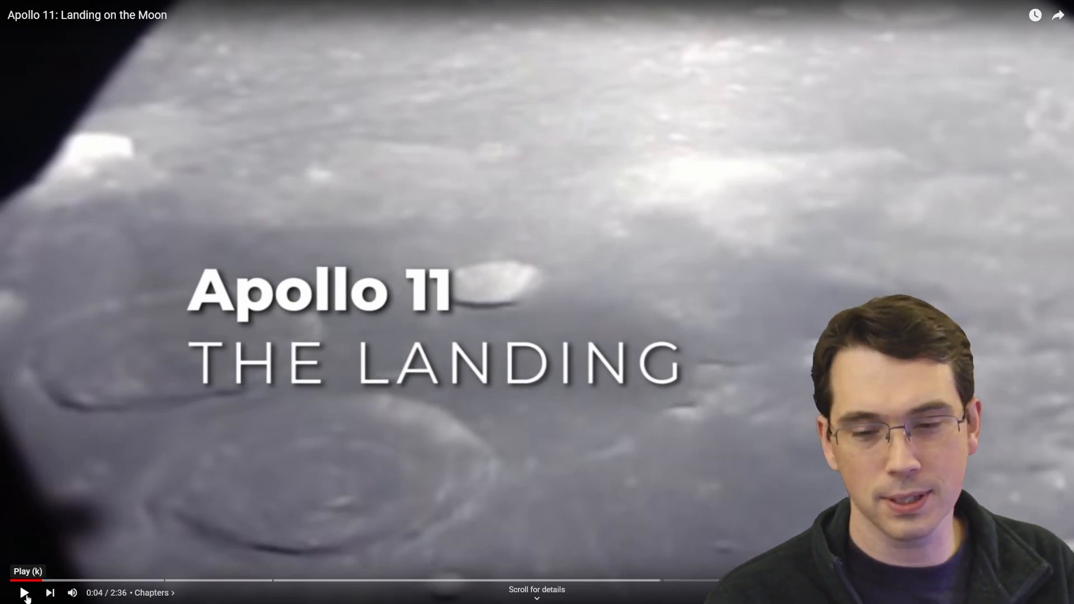
{"action": "left_click", "coordinate": [23, 593]}
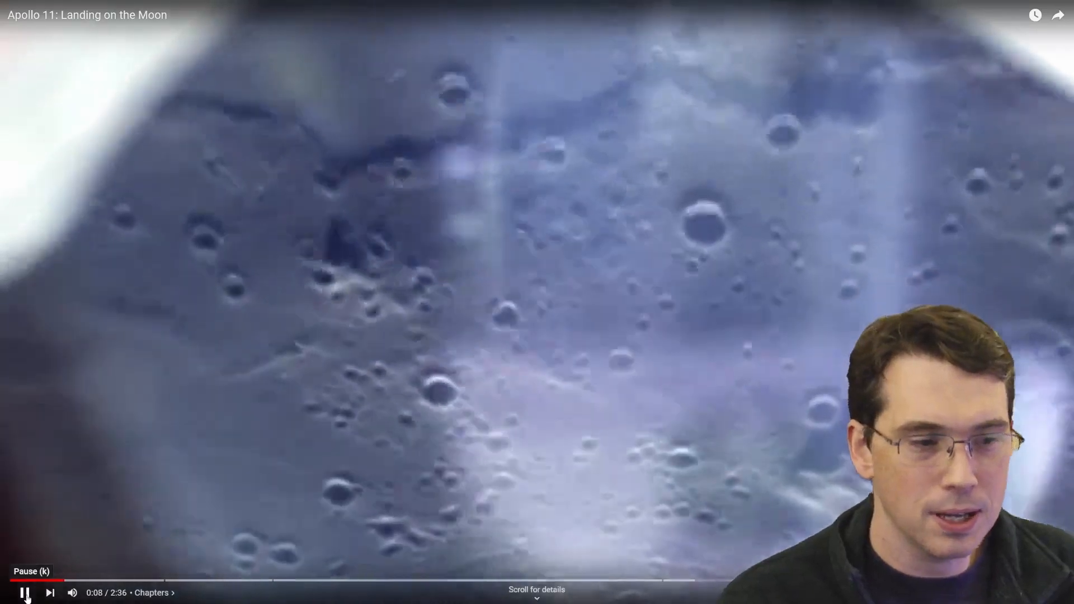
{"action": "left_click", "coordinate": [25, 593]}
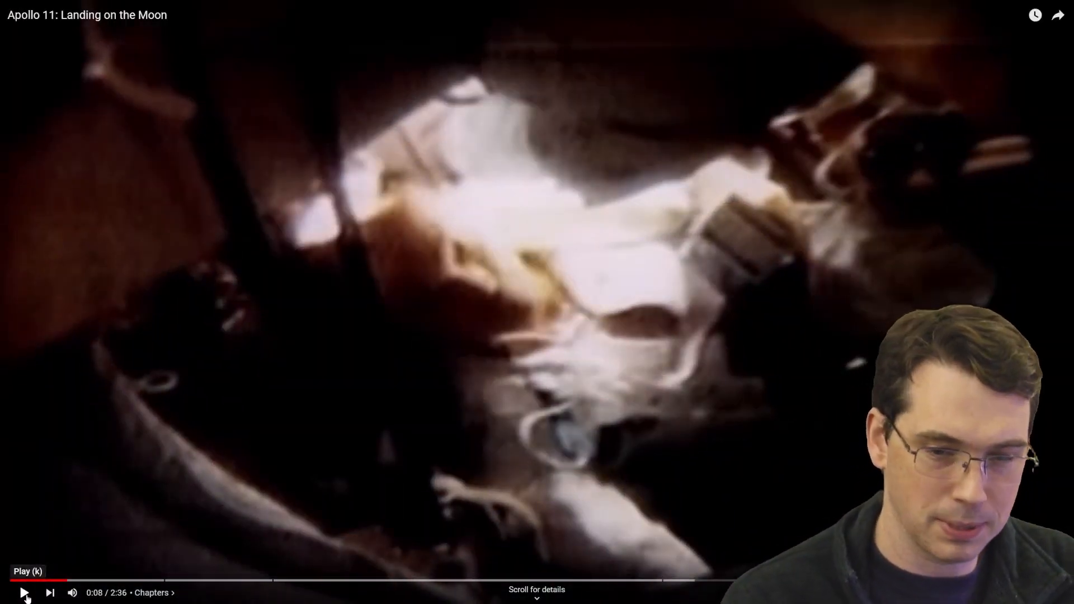
{"action": "left_click", "coordinate": [24, 593]}
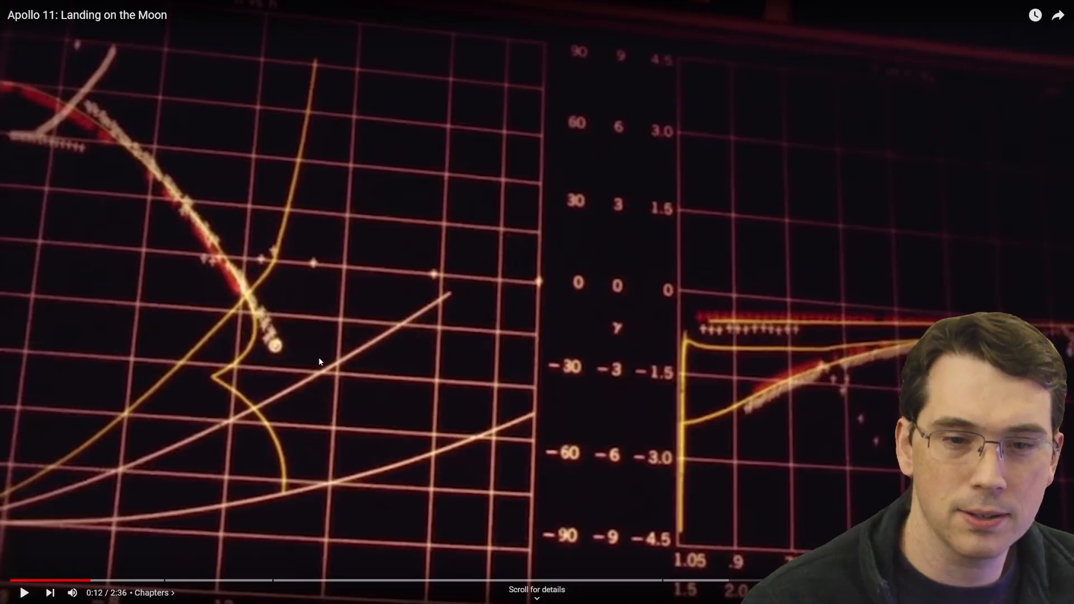
{"action": "mouse_move", "coordinate": [527, 320]}
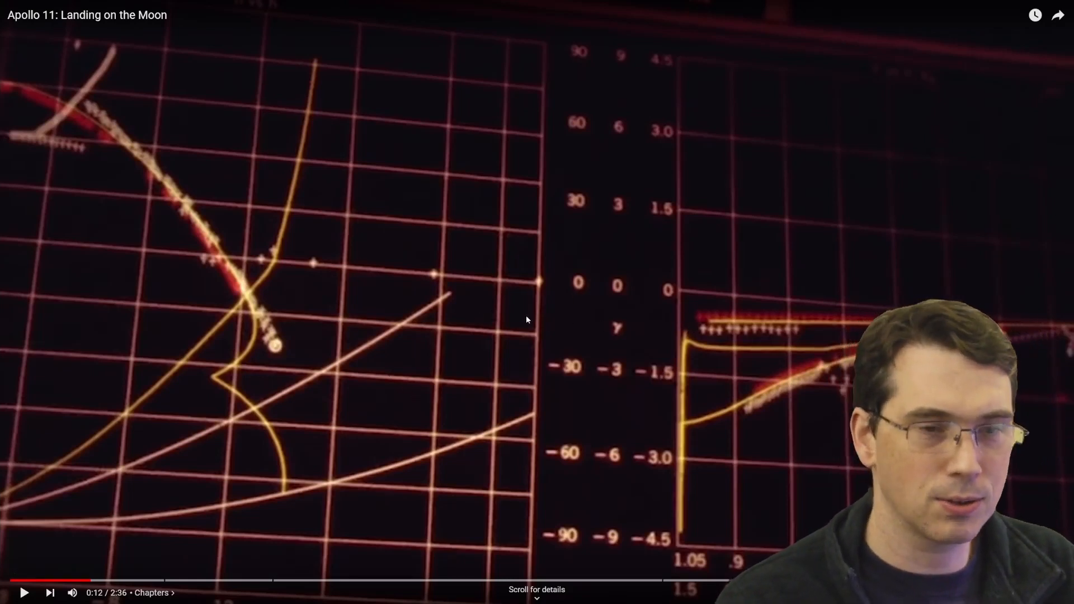
{"action": "mouse_move", "coordinate": [430, 329]}
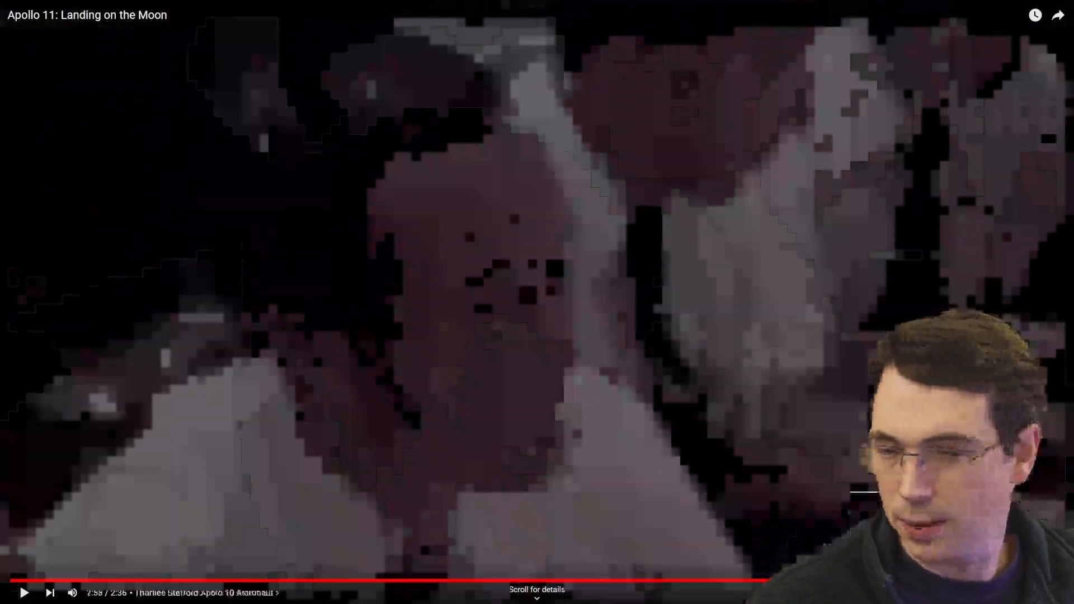
{"action": "left_click", "coordinate": [859, 432]}
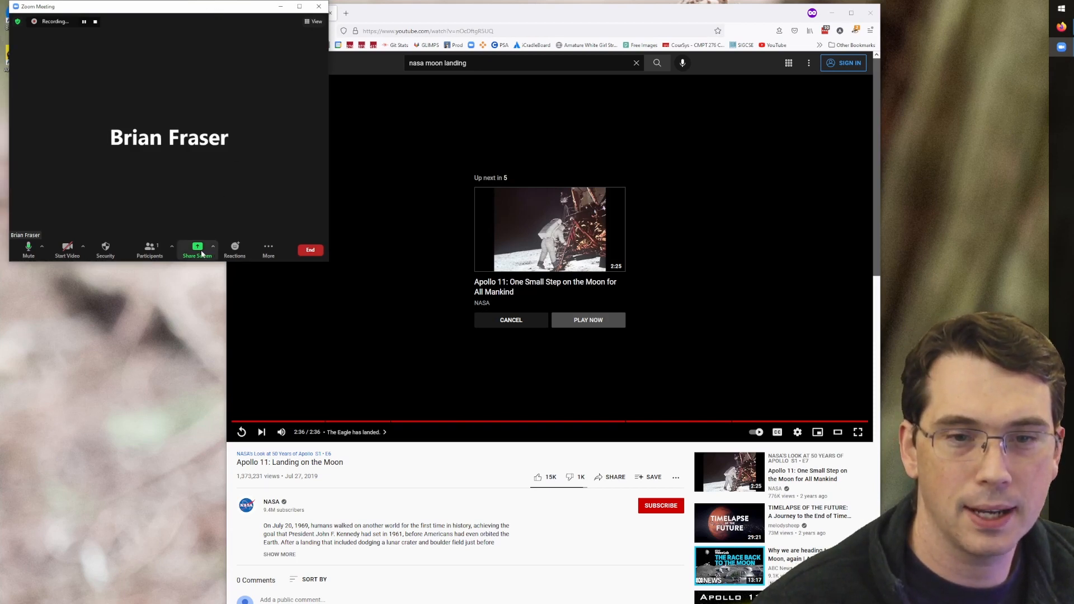
Stop the local recording, then End Meeting for All.
{"action": "left_click", "coordinate": [267, 249]}
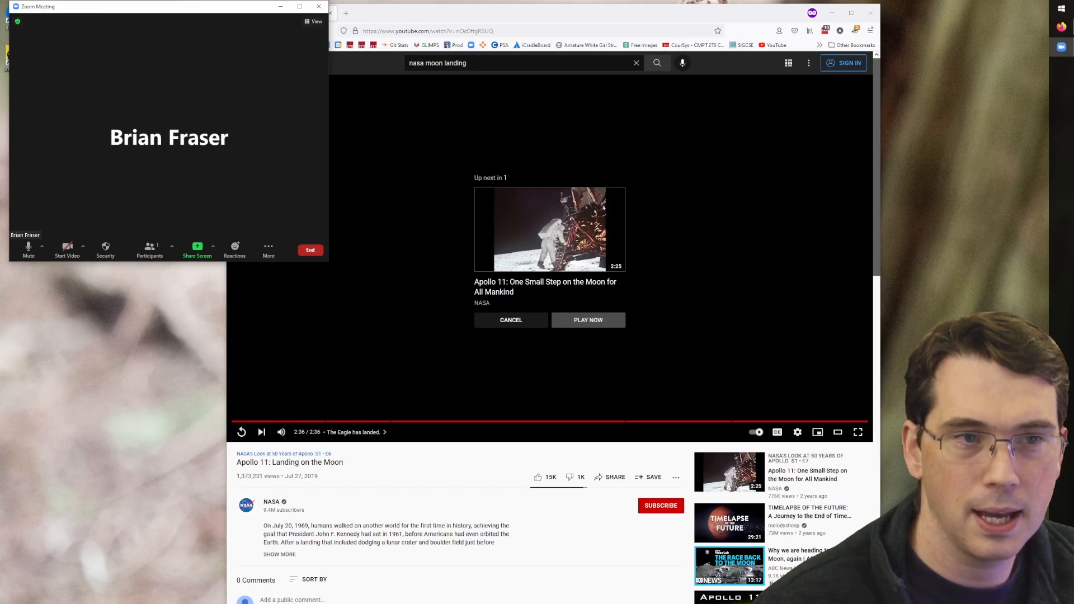
{"action": "left_click", "coordinate": [588, 321]}
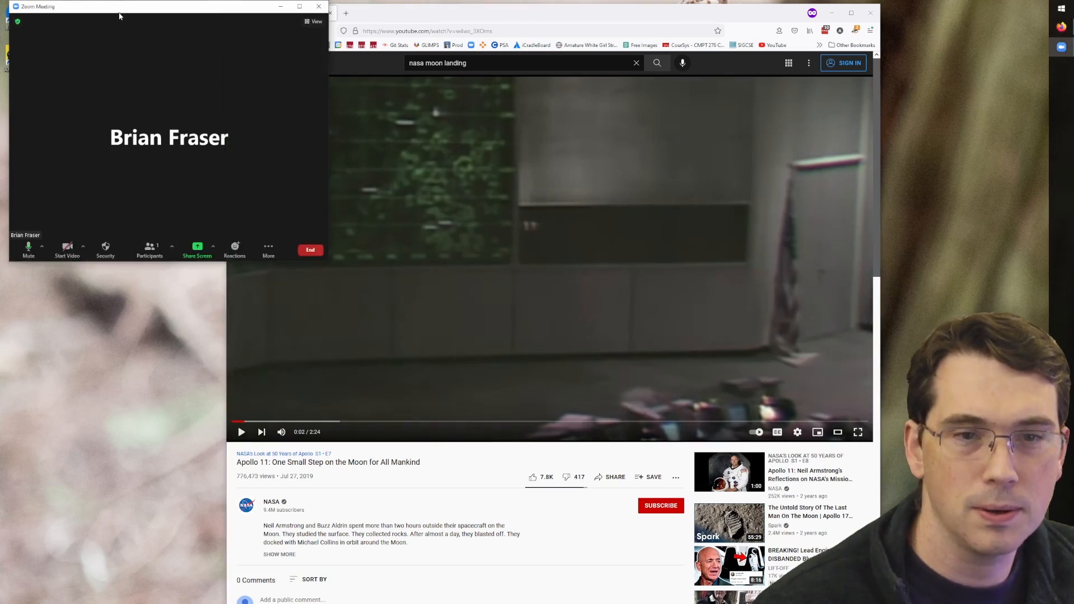
{"action": "left_click", "coordinate": [310, 249]}
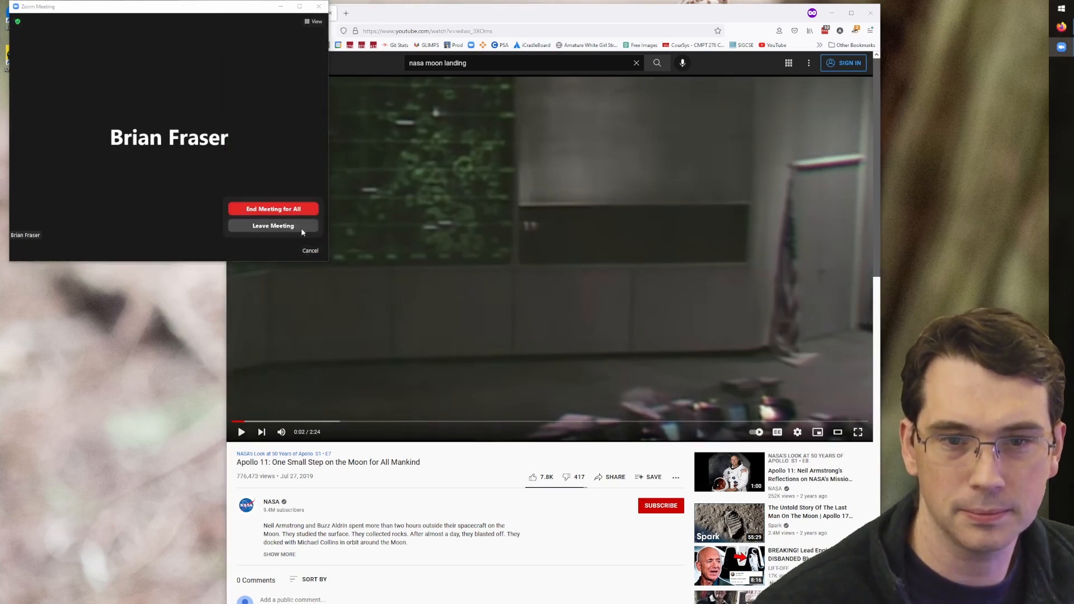
{"action": "left_click", "coordinate": [273, 226]}
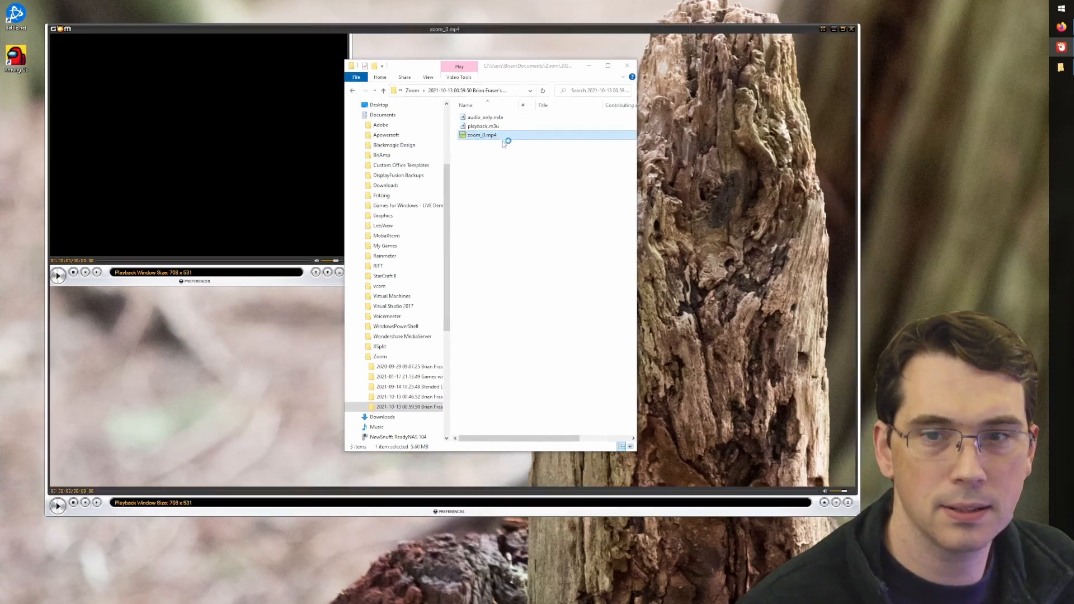
Play zoom_0.mp4 from File Explorer, skip ahead to the shared Apollo 11 video and pause.
{"action": "double_click", "coordinate": [482, 135]}
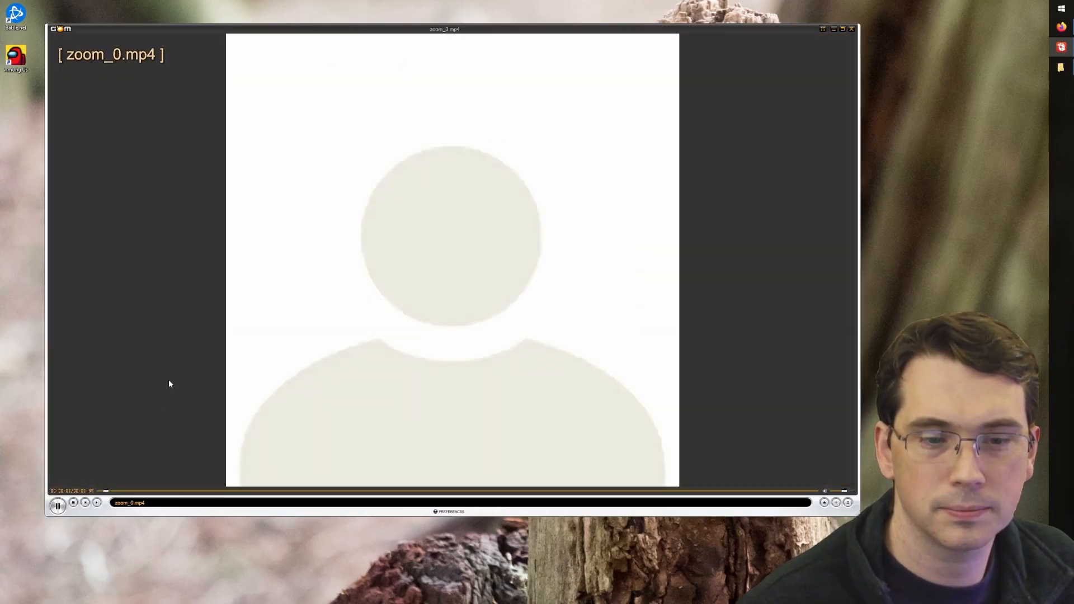
{"action": "left_click", "coordinate": [139, 490]}
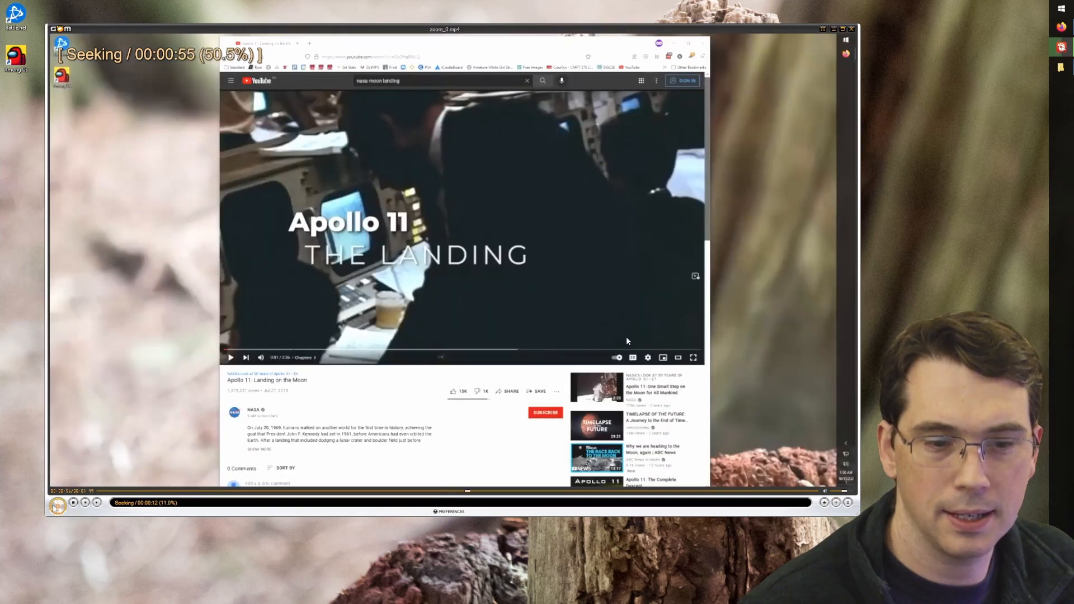
{"action": "left_click", "coordinate": [57, 502]}
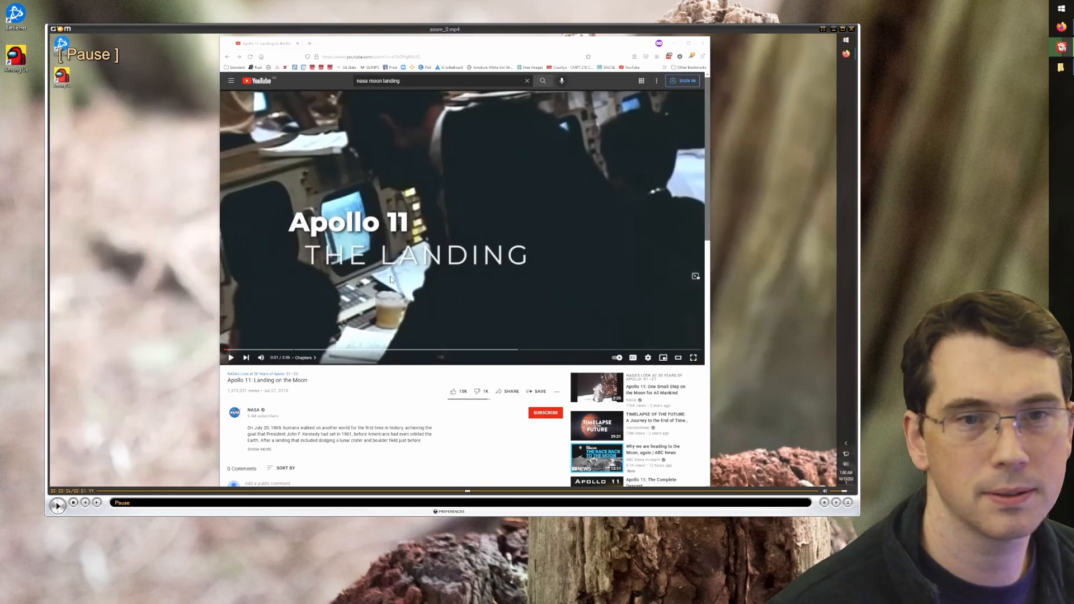